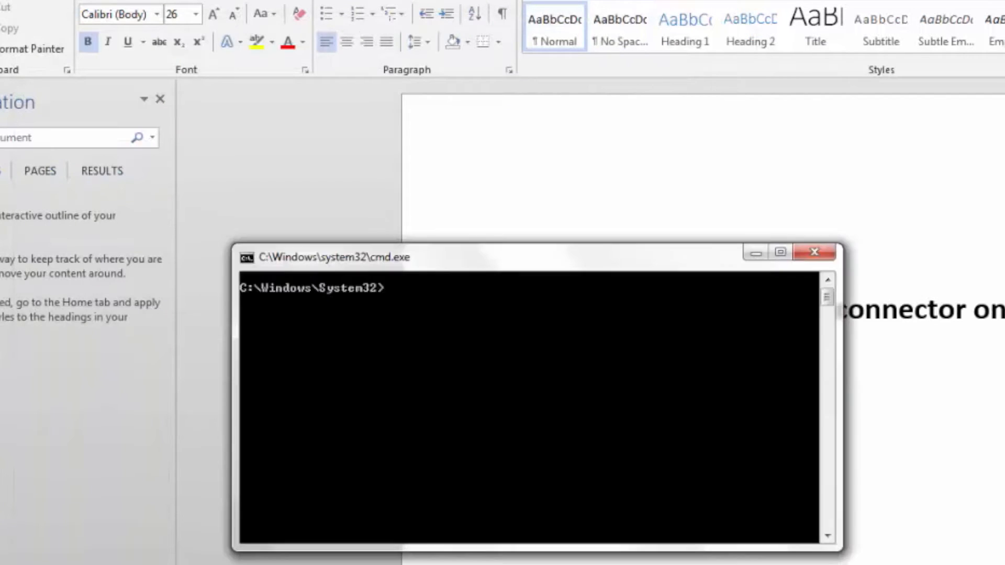
Step: Confirm board 1f9800fe is attached with adb devices, then restart adb as root
{"action": "type", "text": "adb"}
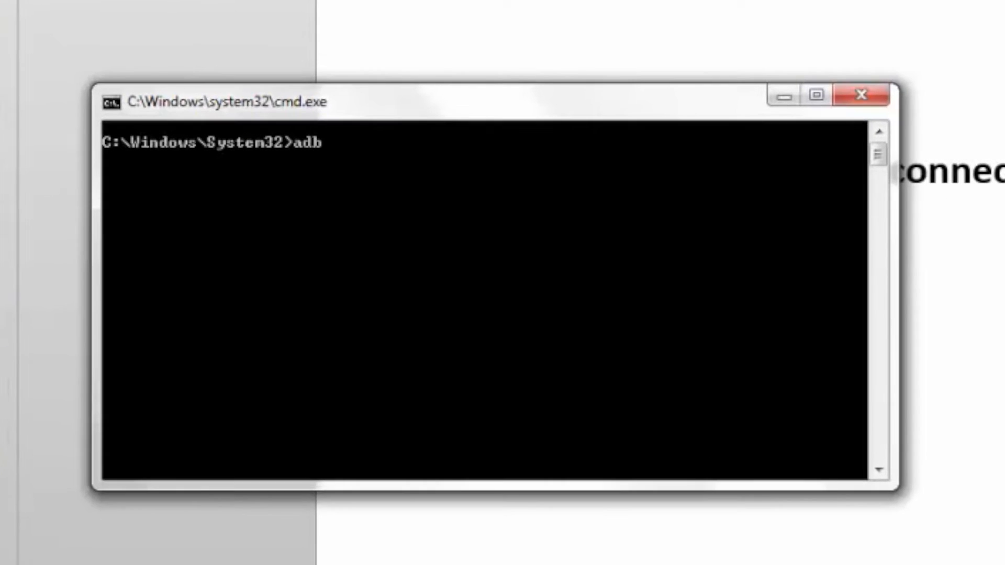
{"action": "type", "text": "device"}
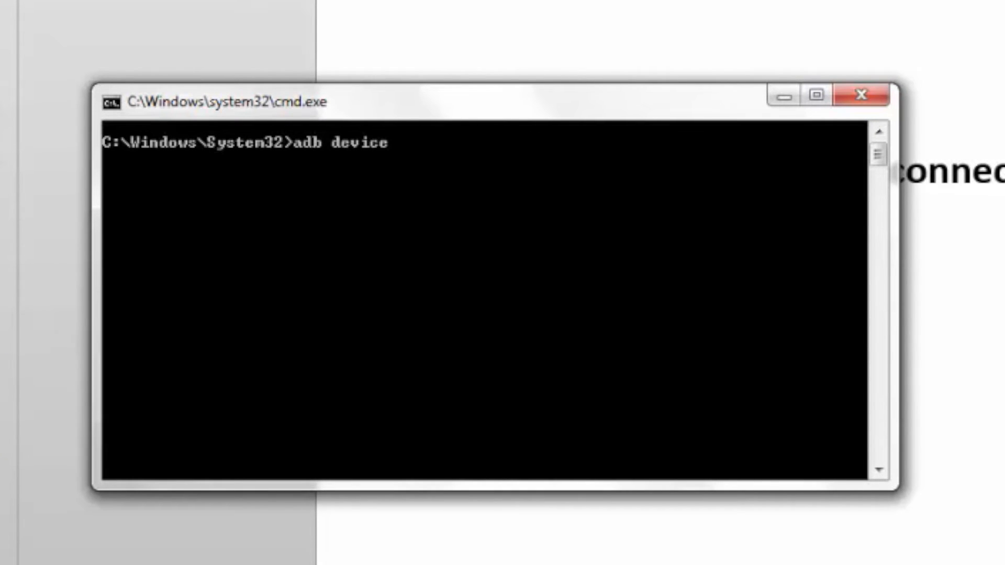
{"action": "key", "text": "Return"}
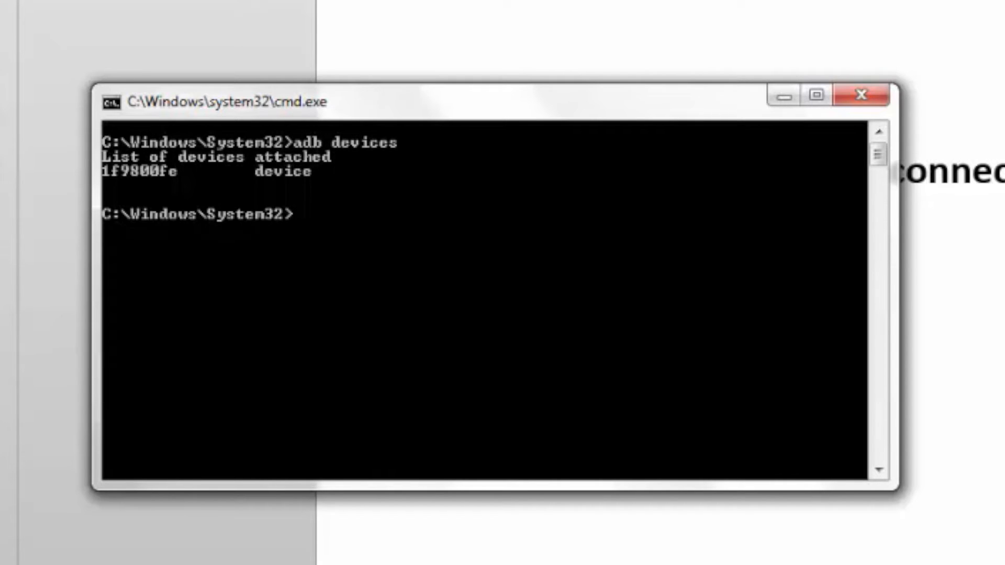
{"action": "type", "text": "adb ro"}
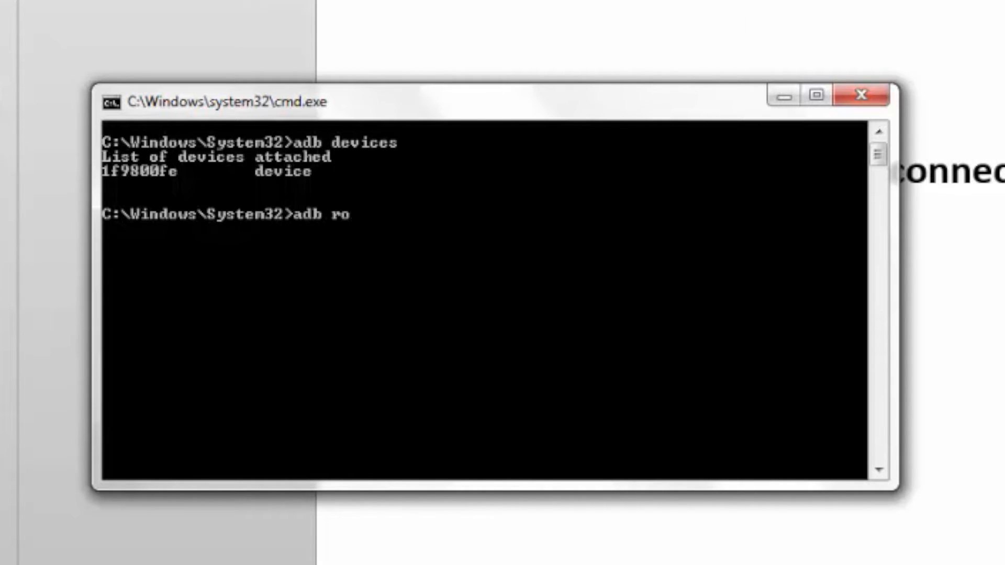
{"action": "key", "text": "Return"}
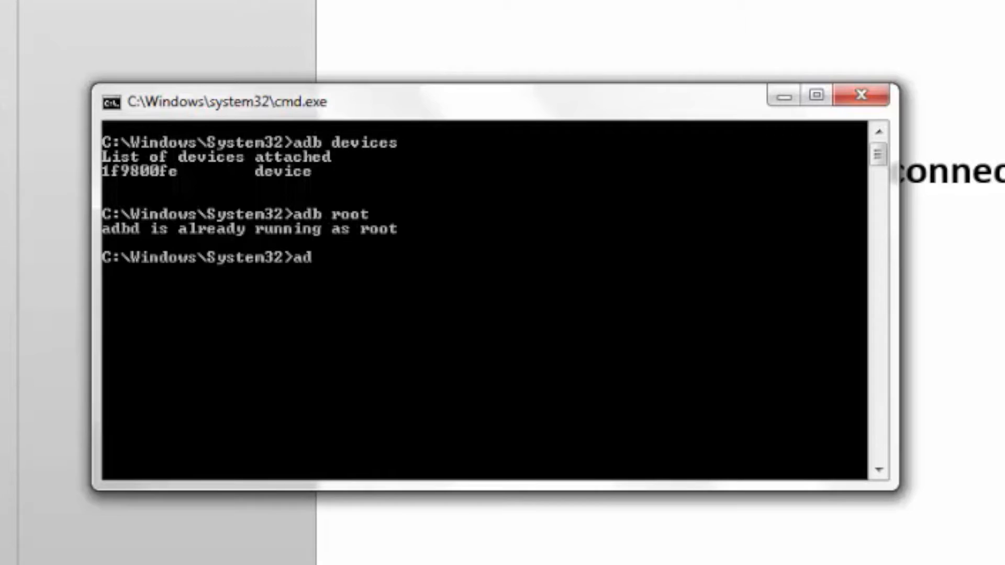
Step: Remount the board's system partition and open an adb shell on it
{"action": "type", "text": "b remount"}
{"action": "key", "text": "Return"}
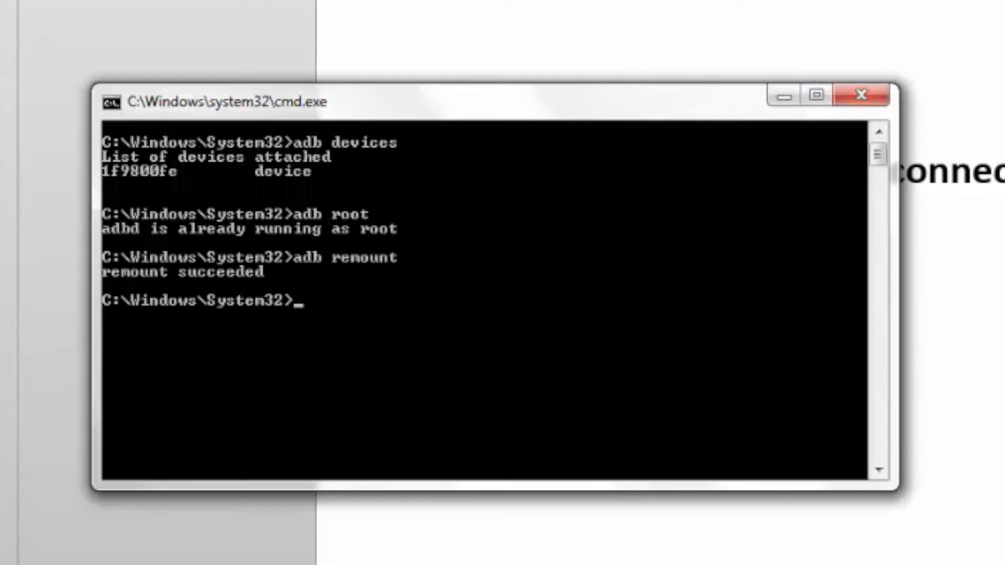
{"action": "type", "text": "adb"}
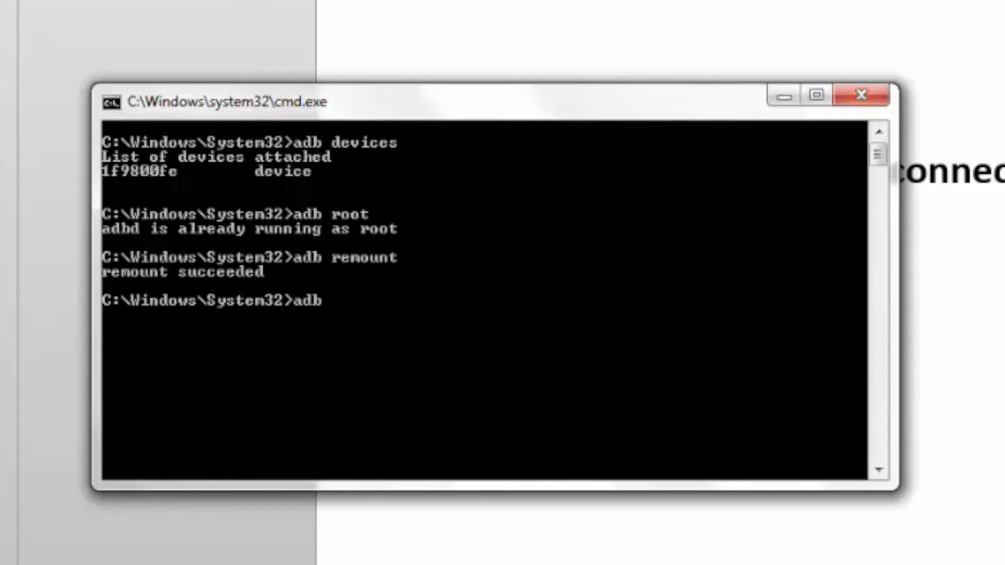
{"action": "type", "text": "shell"}
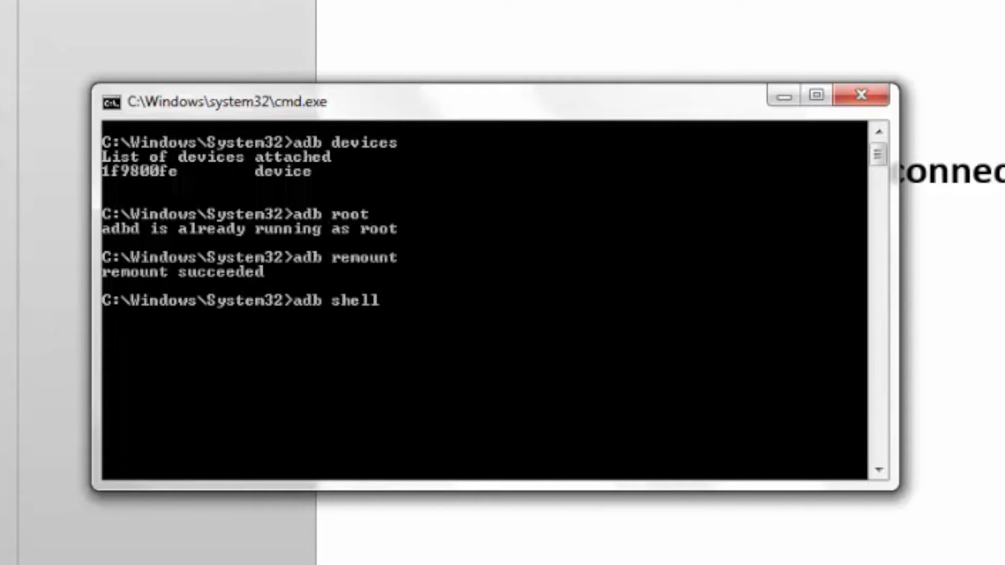
{"action": "key", "text": "Return"}
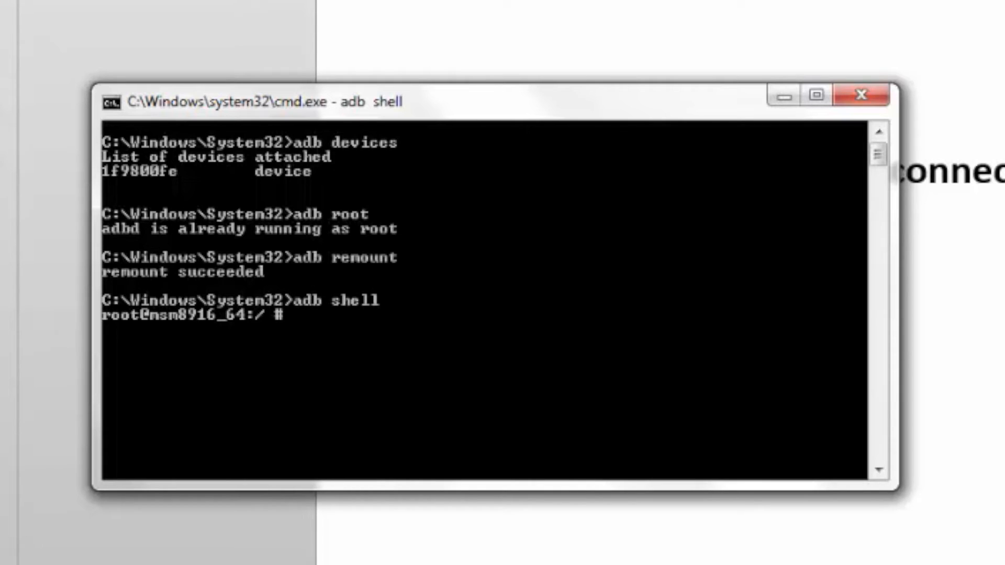
Step: Attempt to mount debugfs at /sys/kernel/debug, which fails because the device is busy
{"action": "type", "text": "mount"}
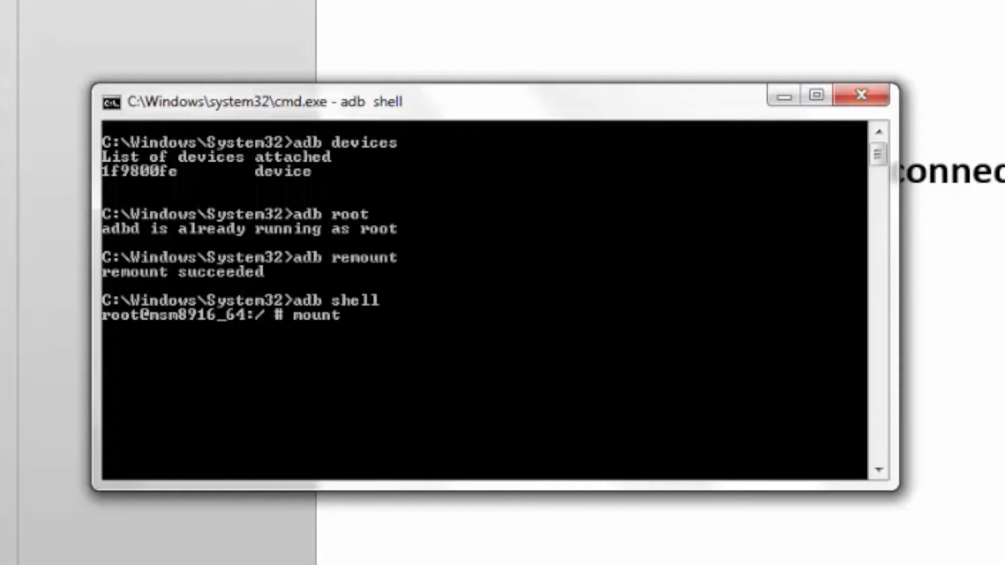
{"action": "type", "text": "-t de"}
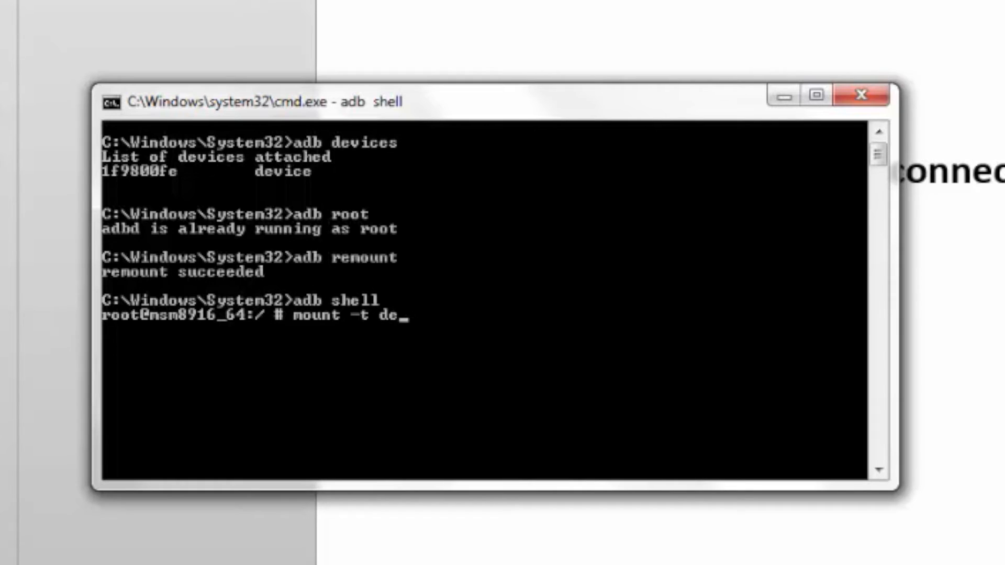
{"action": "type", "text": "bugfs n"}
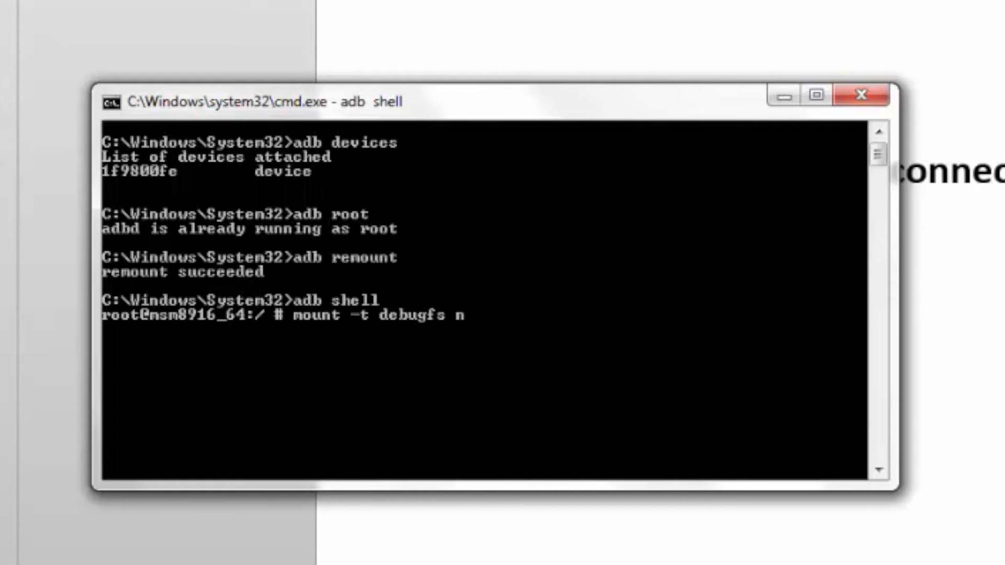
{"action": "type", "text": "one /sys/"}
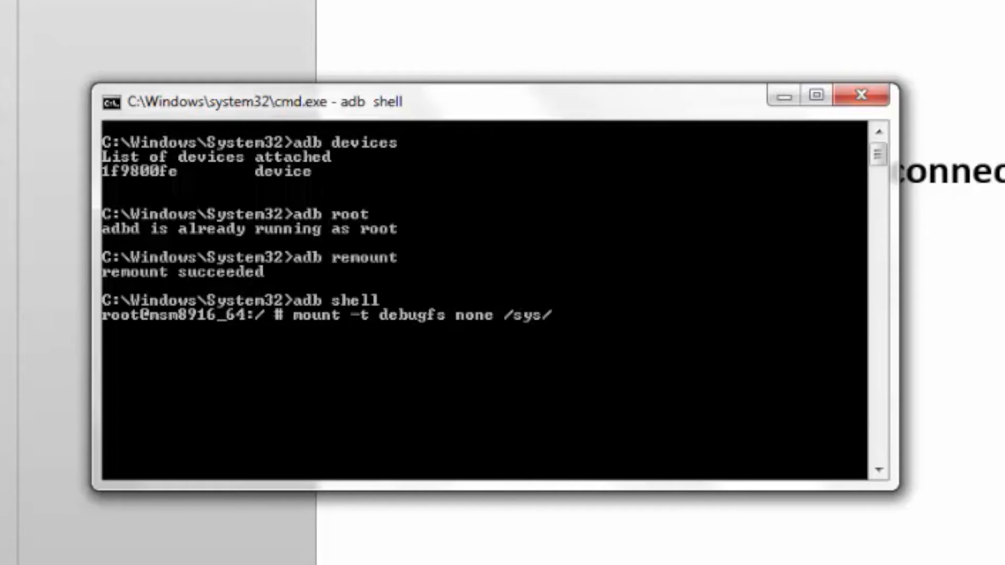
{"action": "type", "text": "kernel/debug"}
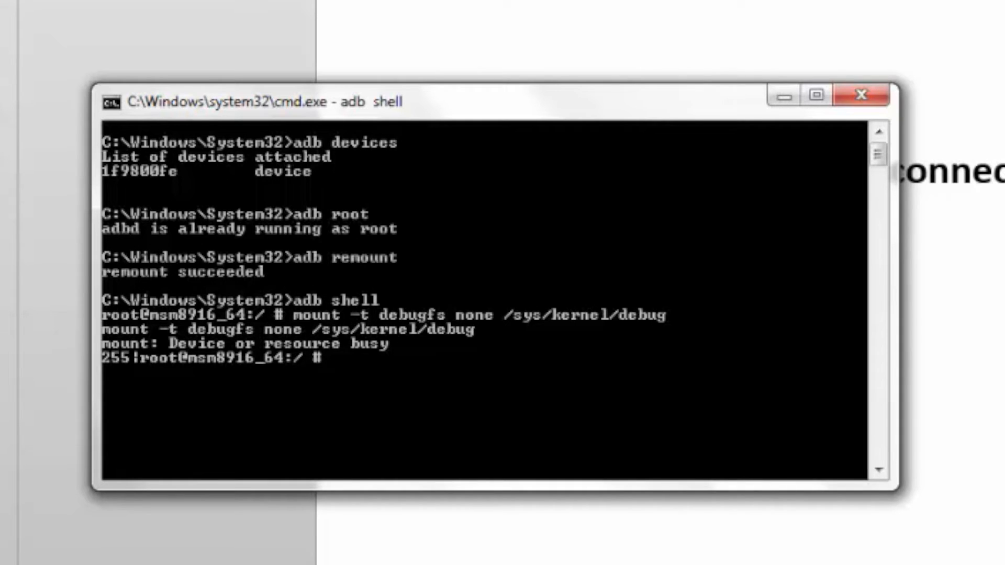
Step: Change directory to /sys/class/ toward the GPIO class folder
{"action": "type", "text": "c"}
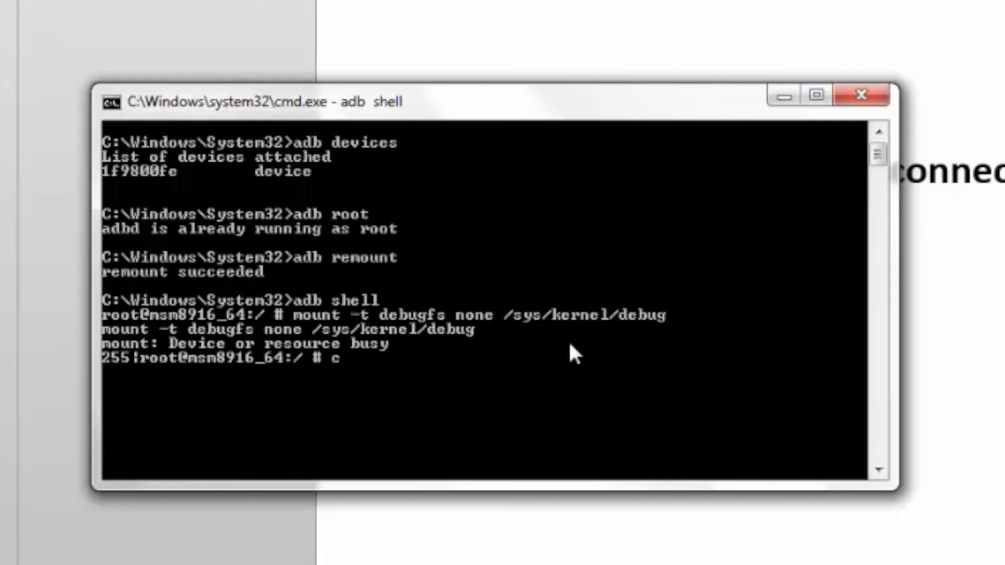
{"action": "type", "text": "d /sys/"}
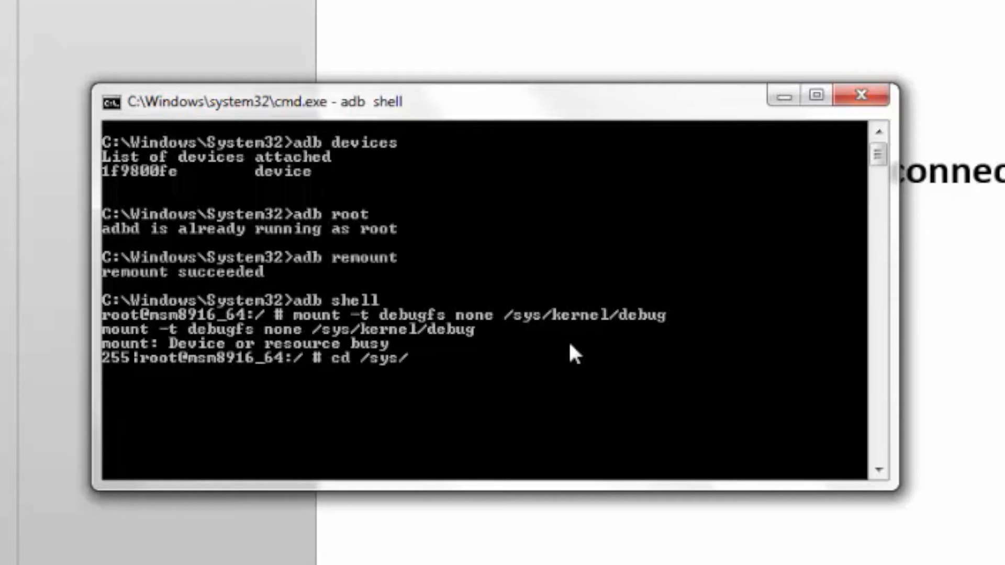
{"action": "type", "text": "class/gpio"}
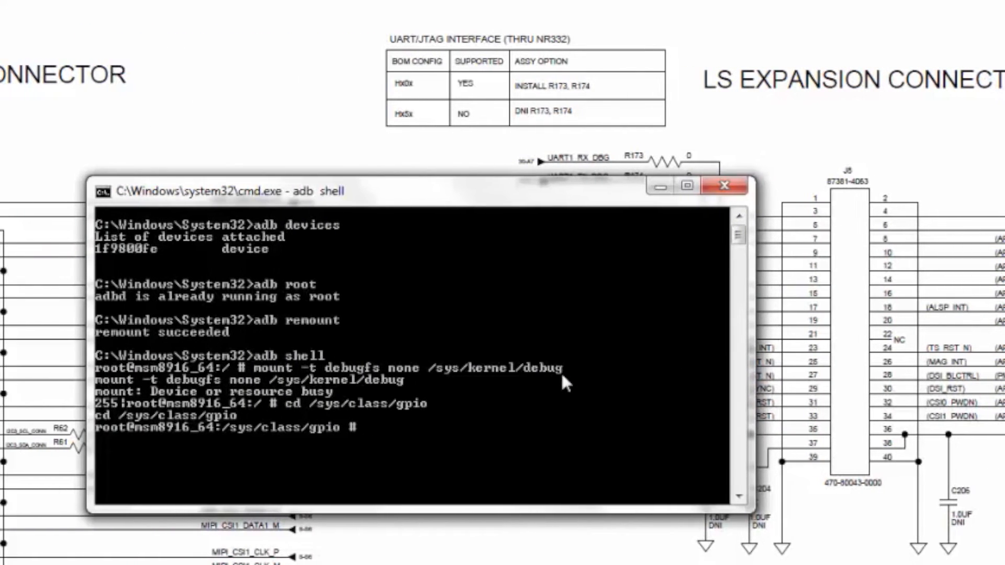
Step: Export GPIO 938 and list /sys/class/gpio to confirm gpio938 appears
{"action": "type", "text": "e"}
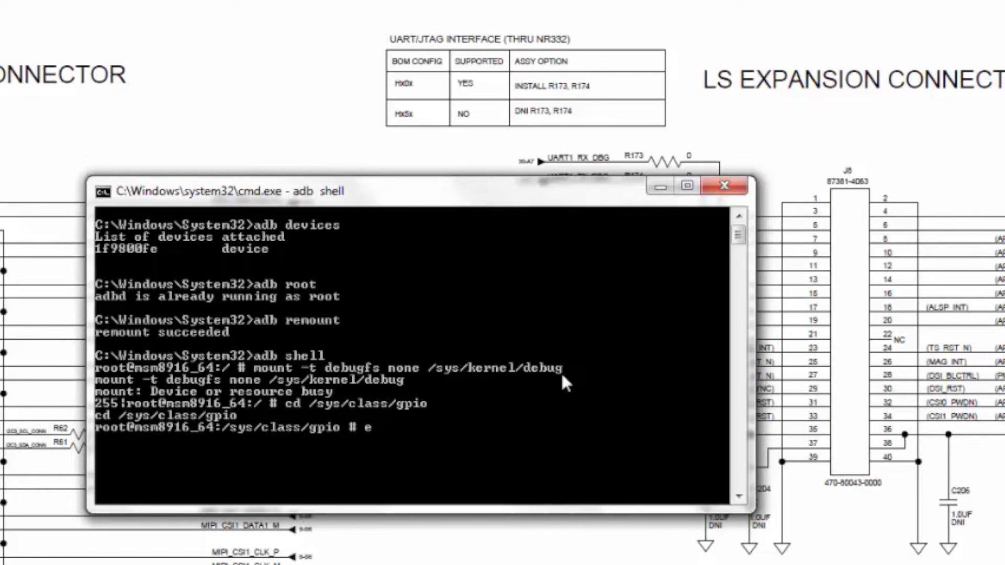
{"action": "type", "text": "cho 93"}
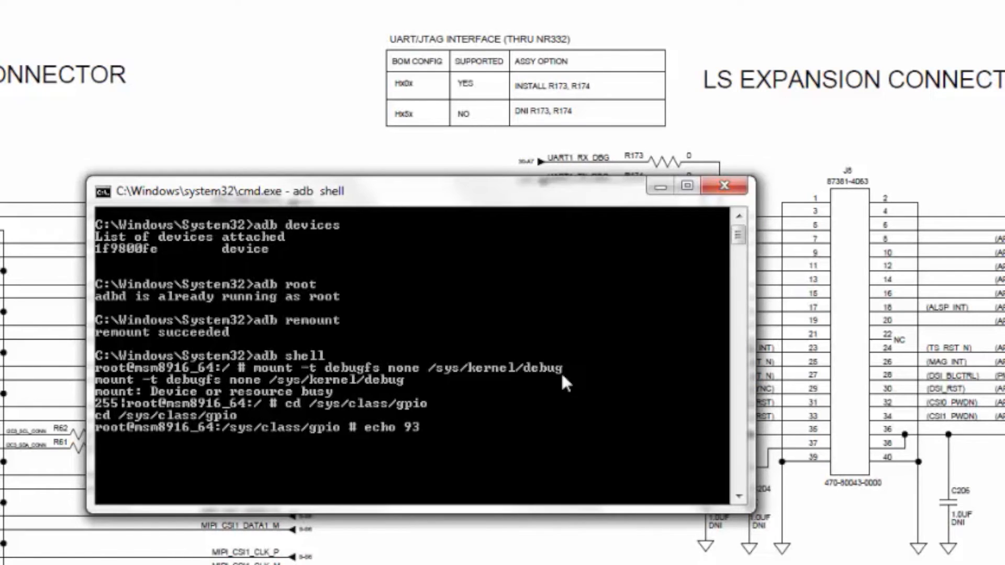
{"action": "type", "text": "8"}
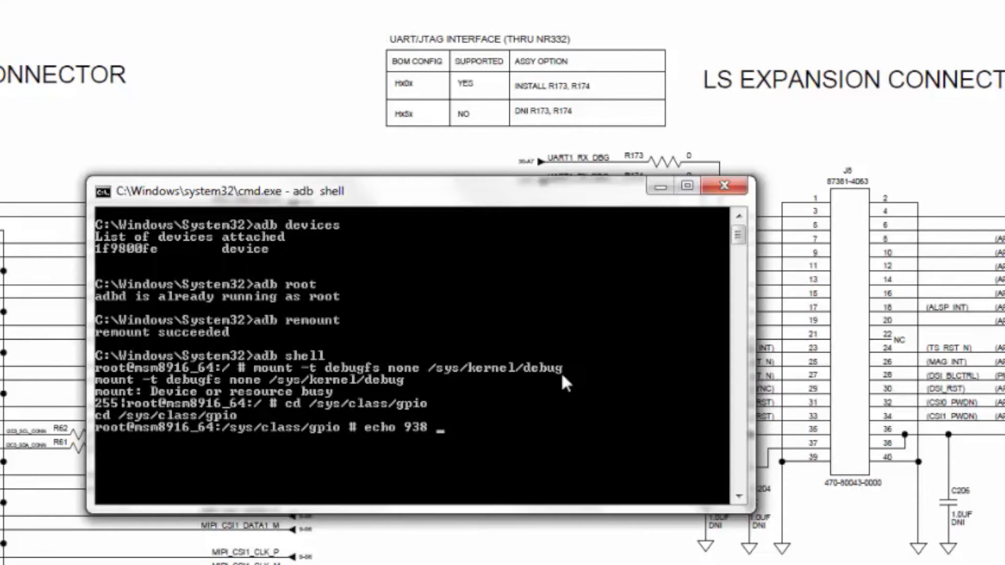
{"action": "key", "text": "Return"}
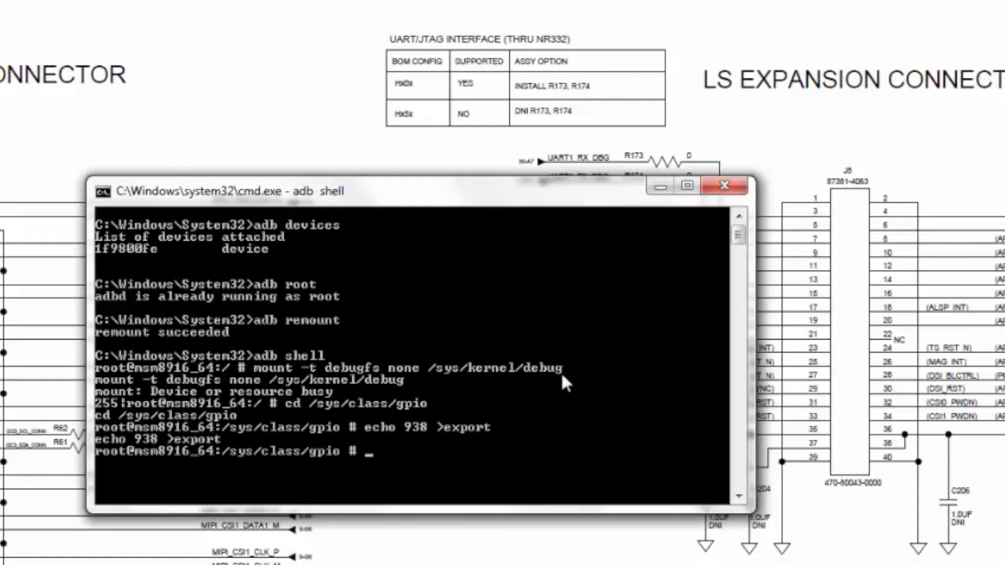
{"action": "type", "text": "ls"}
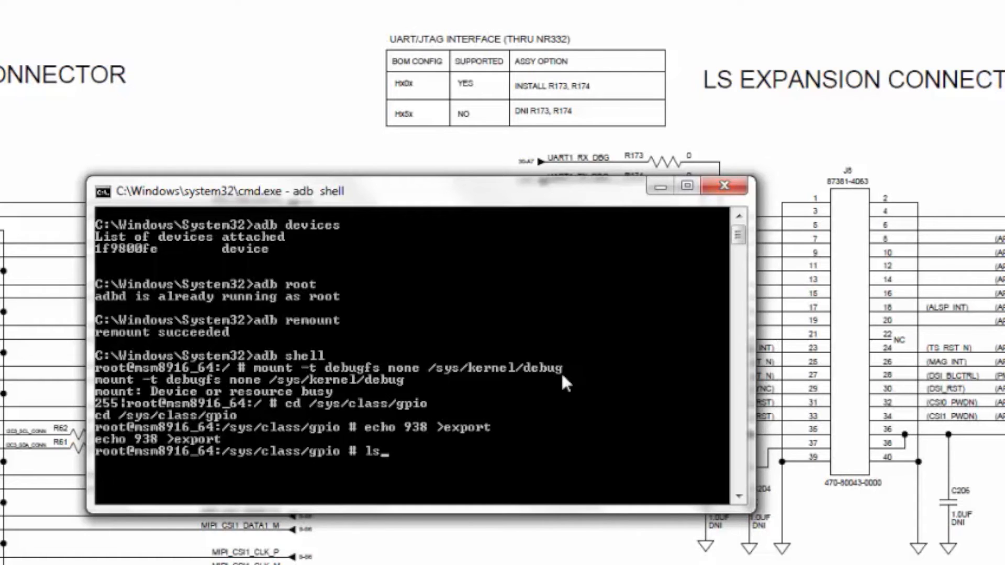
{"action": "key", "text": "Return"}
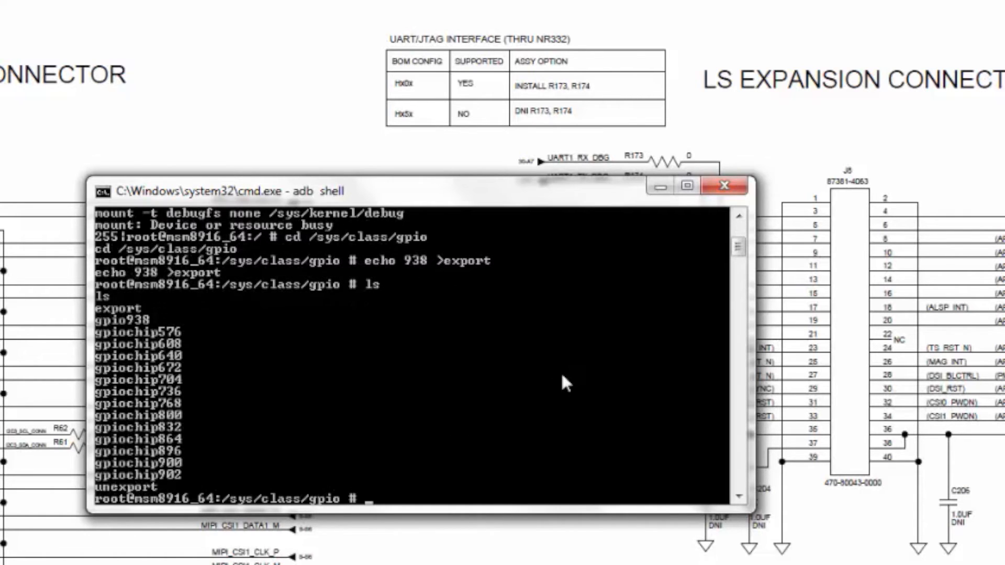
{"action": "mouse_move", "coordinate": [109, 325]}
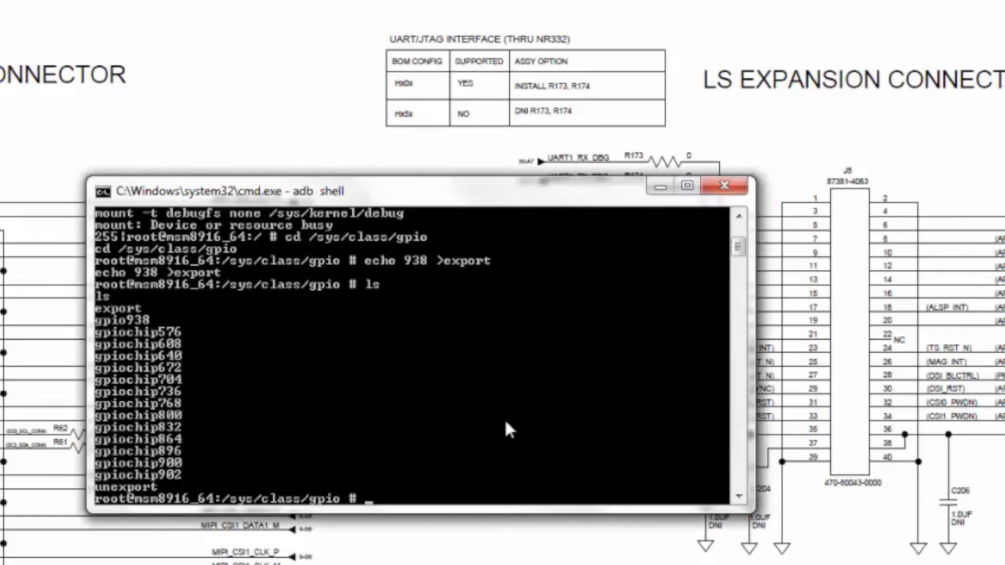
Step: Enter the gpio938 folder and list its value, direction and edge files
{"action": "type", "text": "cd"}
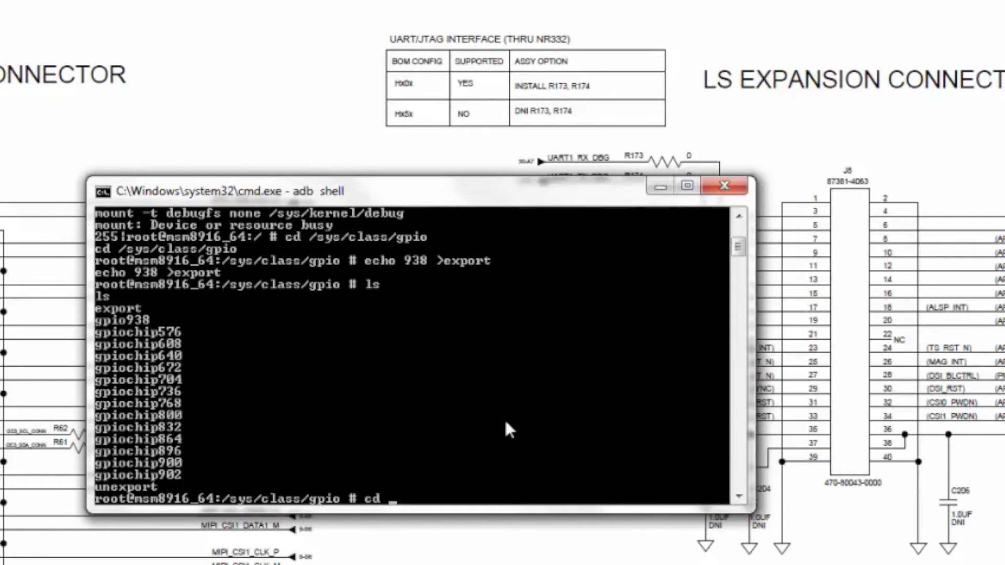
{"action": "type", "text": "gpio938"}
{"action": "type", "text": "l"}
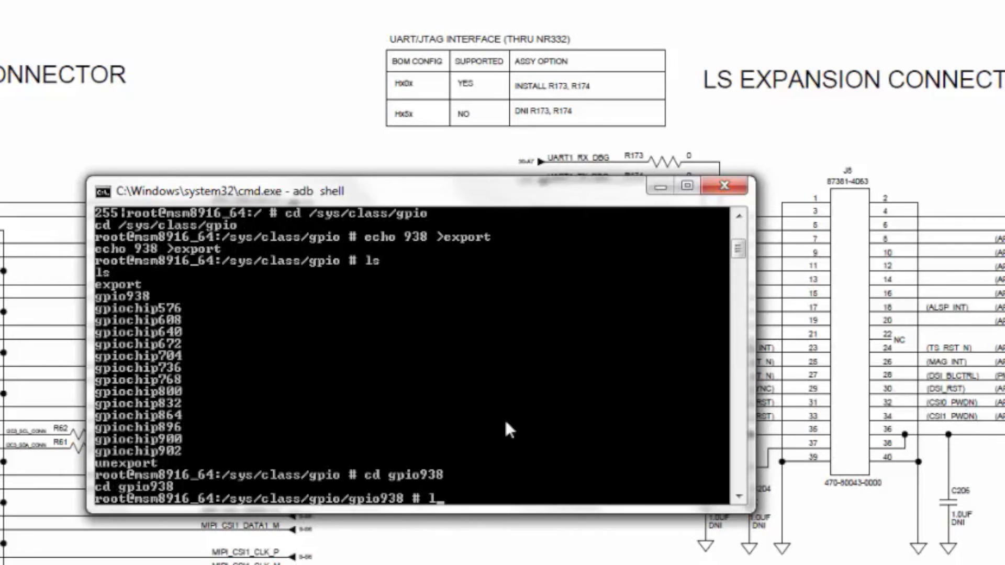
{"action": "key", "text": "Return"}
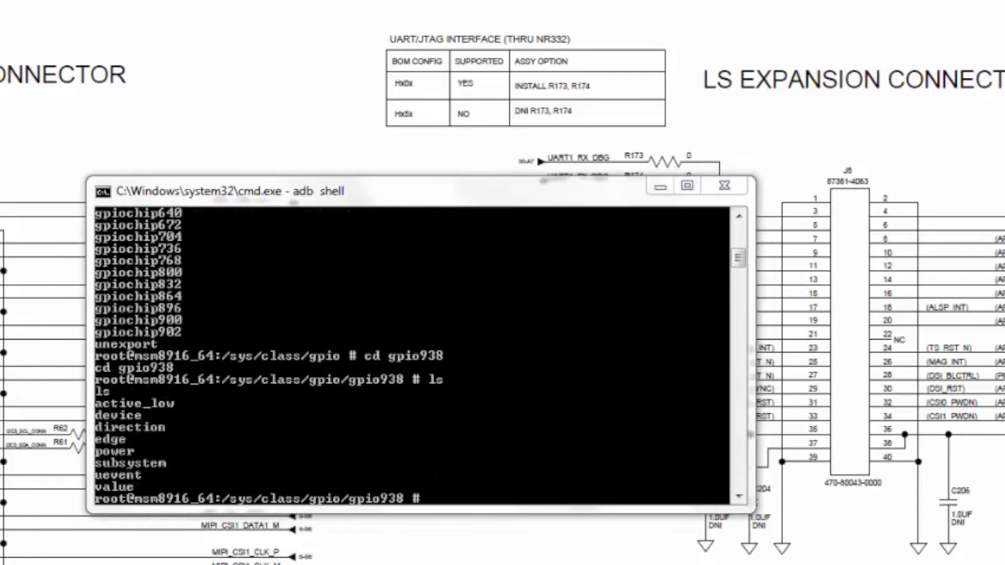
{"action": "mouse_move", "coordinate": [726, 186]}
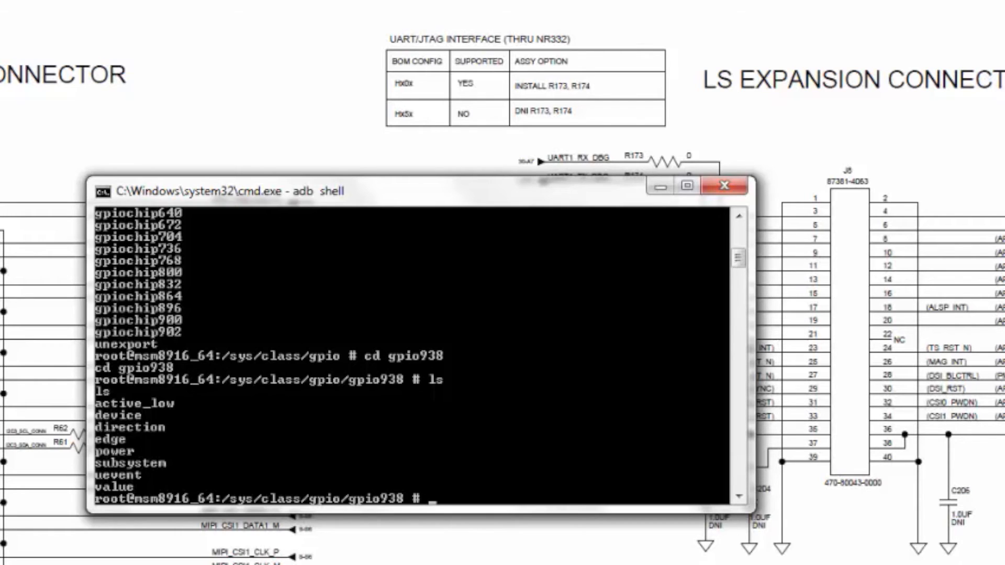
{"action": "mouse_move", "coordinate": [292, 466]}
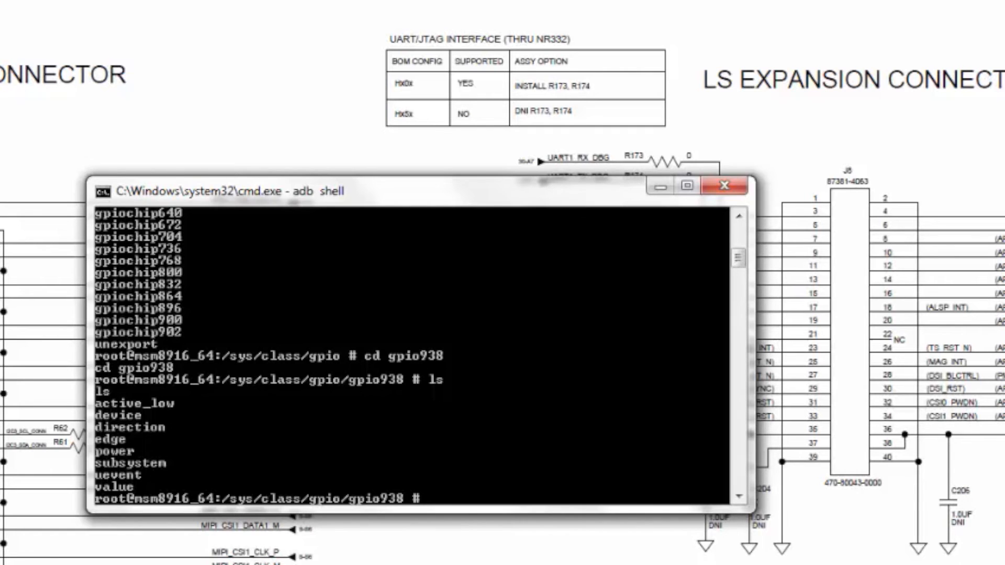
{"action": "type", "text": "su"}
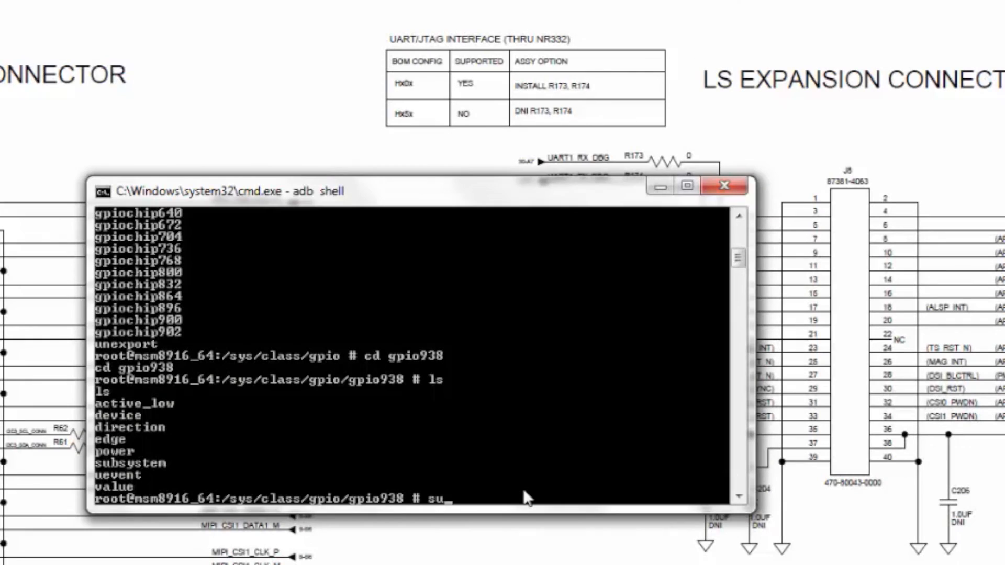
Step: Switch to superuser and set GPIO 938's direction to out
{"action": "key", "text": "Return"}
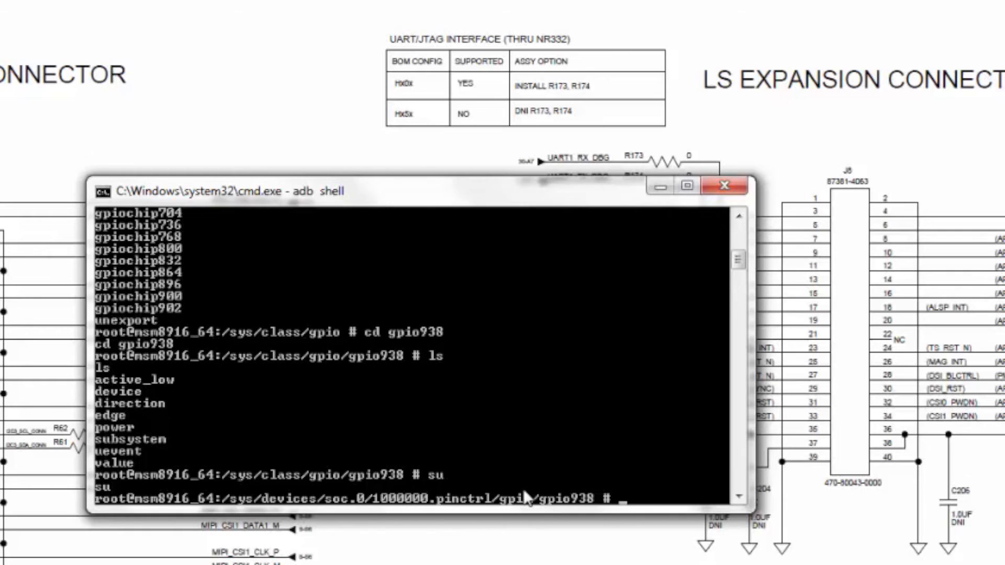
{"action": "type", "text": "e"}
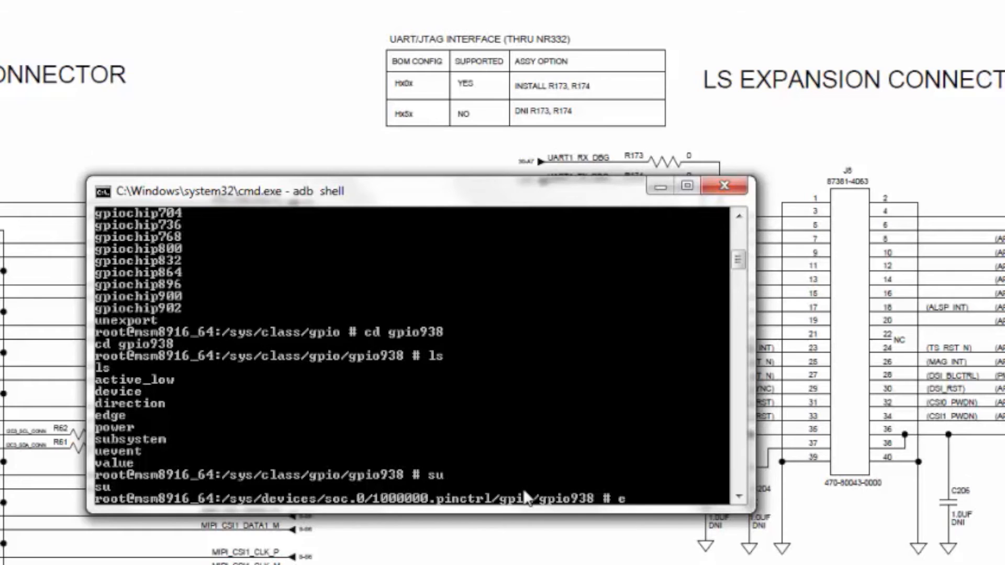
{"action": "type", "text": "echo"}
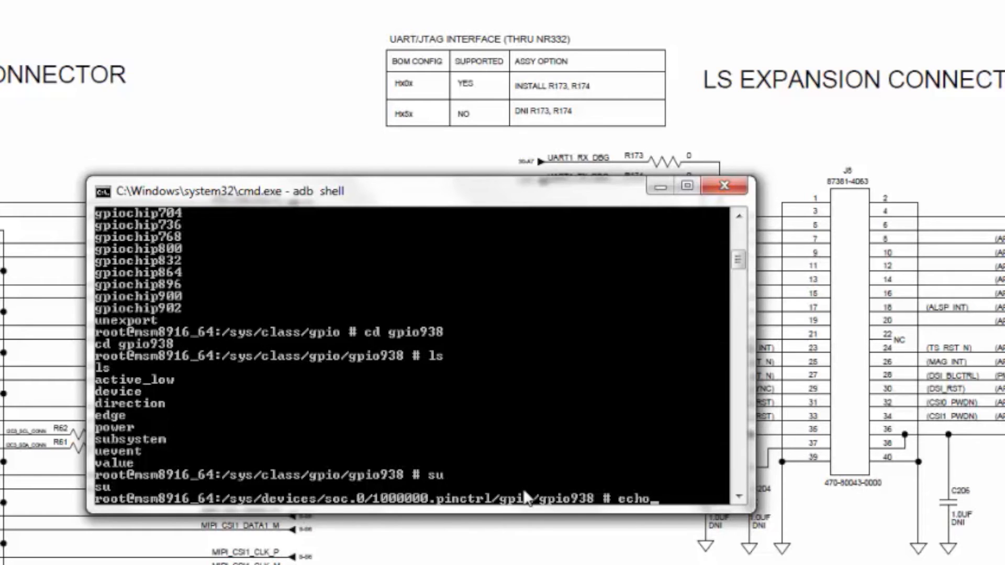
{"action": "type", "text": "out"}
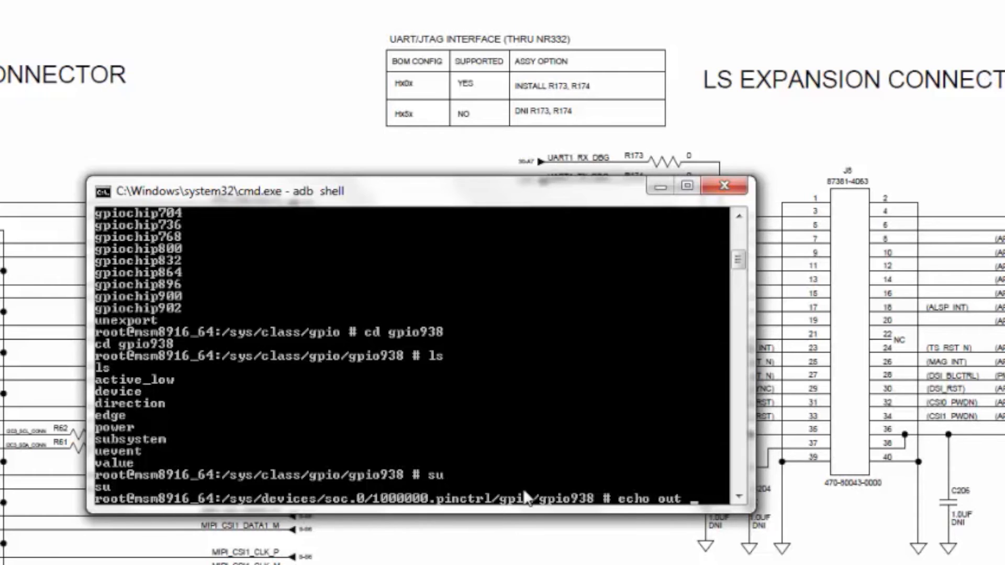
{"action": "type", "text": "> dire"}
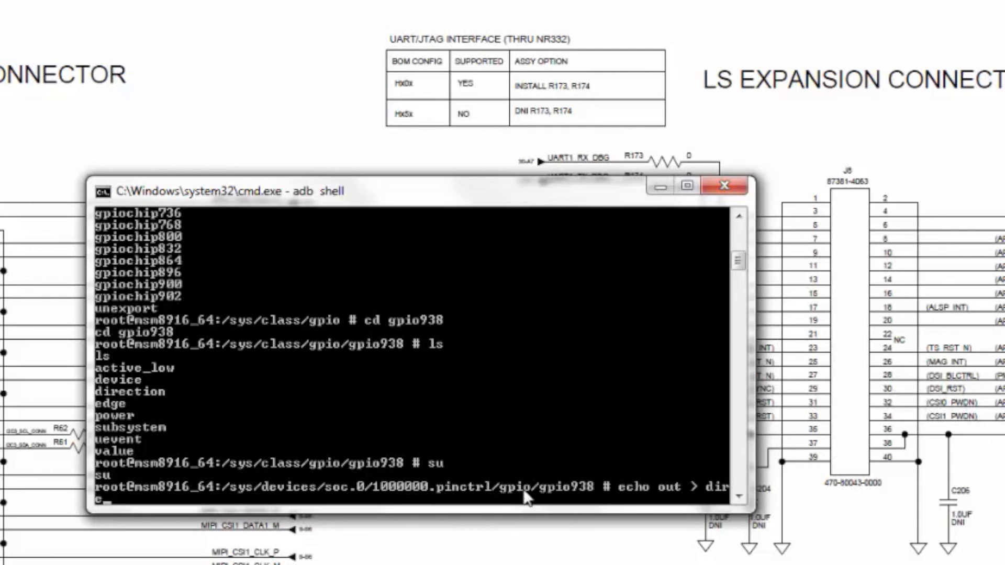
{"action": "type", "text": "ction"}
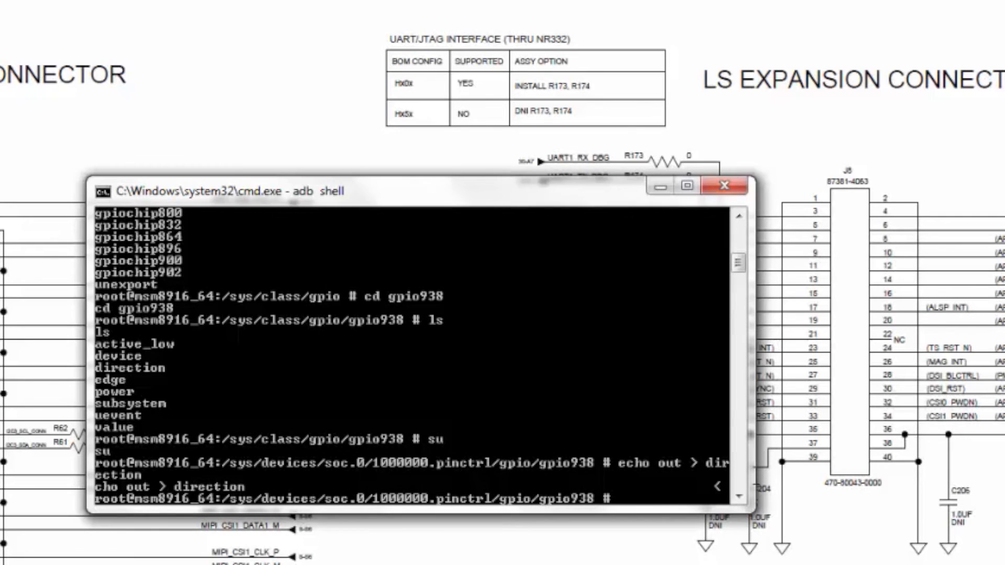
{"action": "mouse_move", "coordinate": [596, 480]}
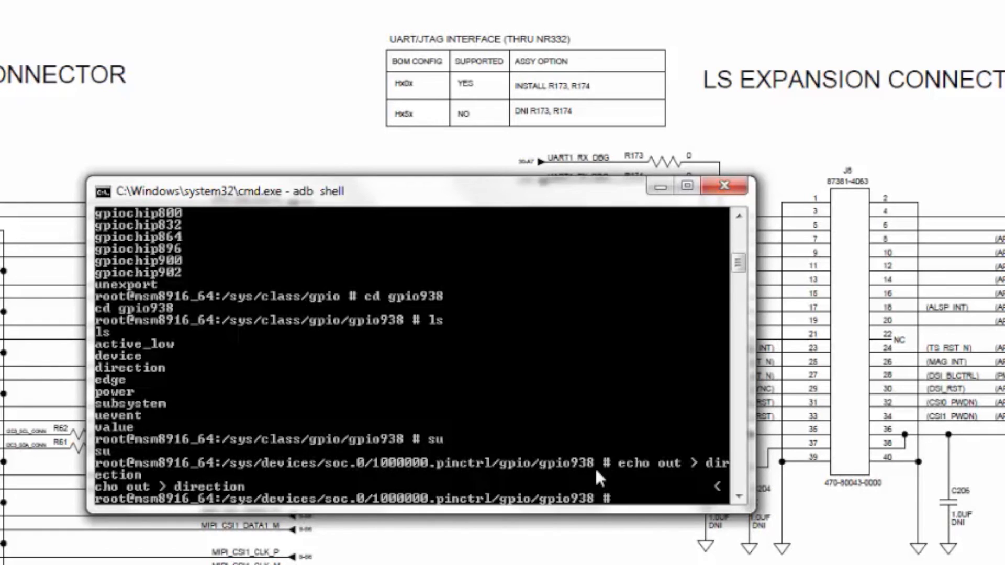
Step: Write 1 to GPIO 938's value file, then start writing 0
{"action": "type", "text": "echo 1"}
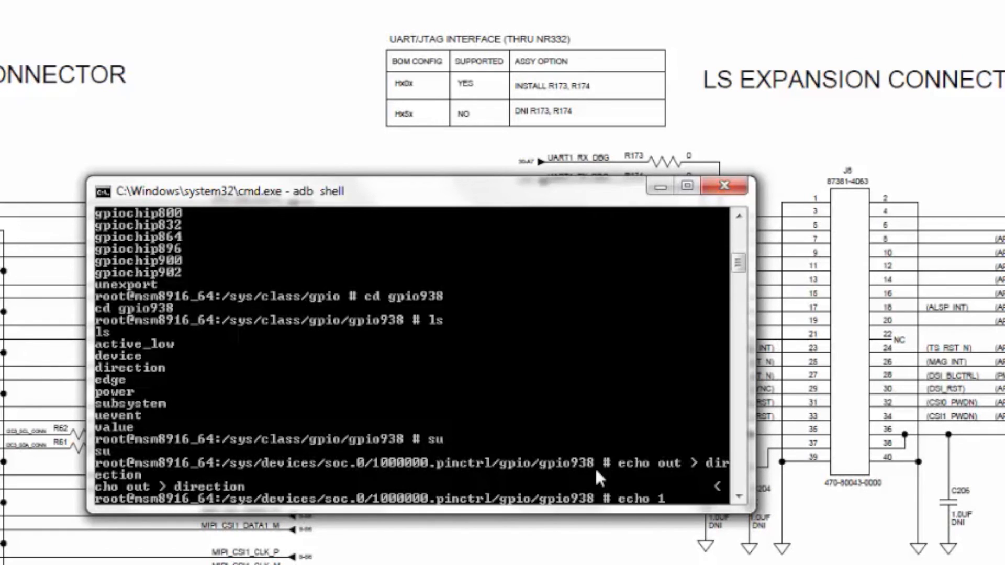
{"action": "type", "text": ">valu"}
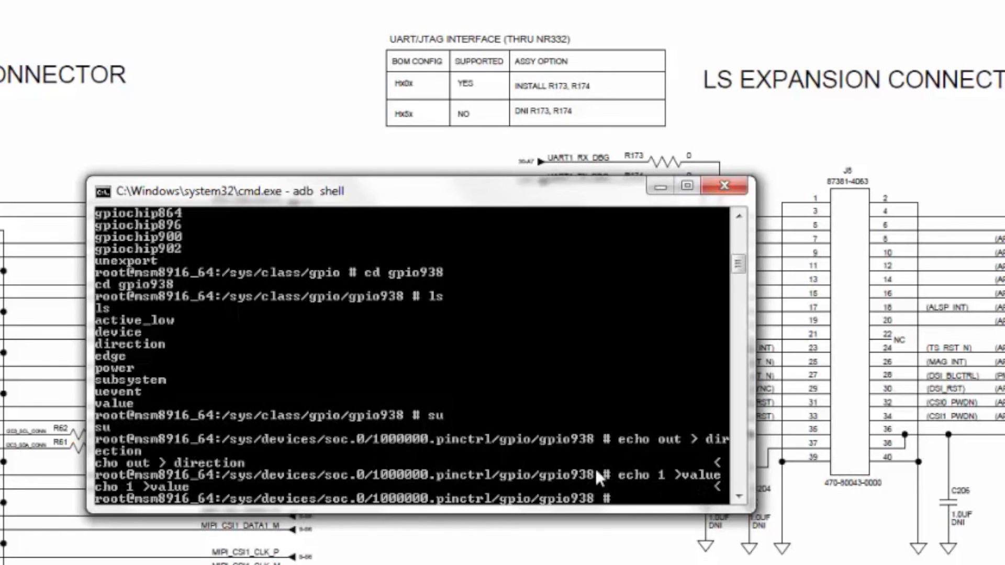
{"action": "type", "text": "echo 0 > value"}
{"action": "type", "text": "cd /sys"}
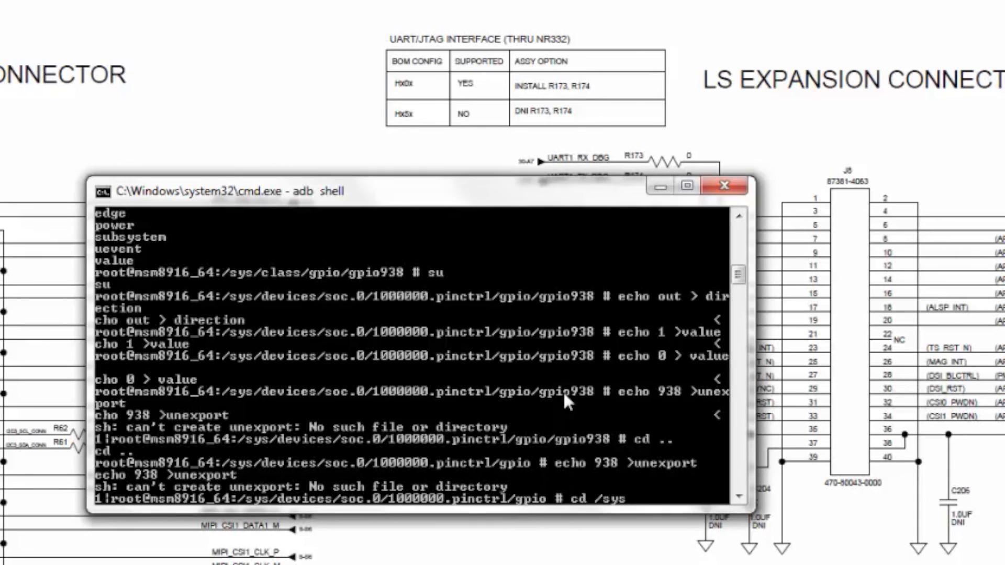
Step: Return to /sys/class/gpio and type echo 938 >unexport to release the pin
{"action": "type", "text": "/class/gpio"}
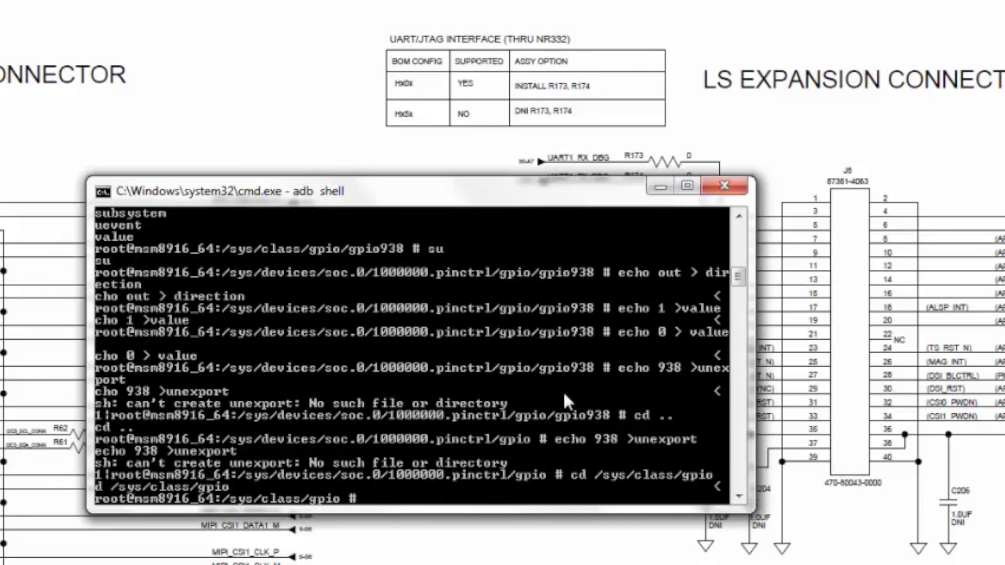
{"action": "type", "text": "echo 938 >unexport"}
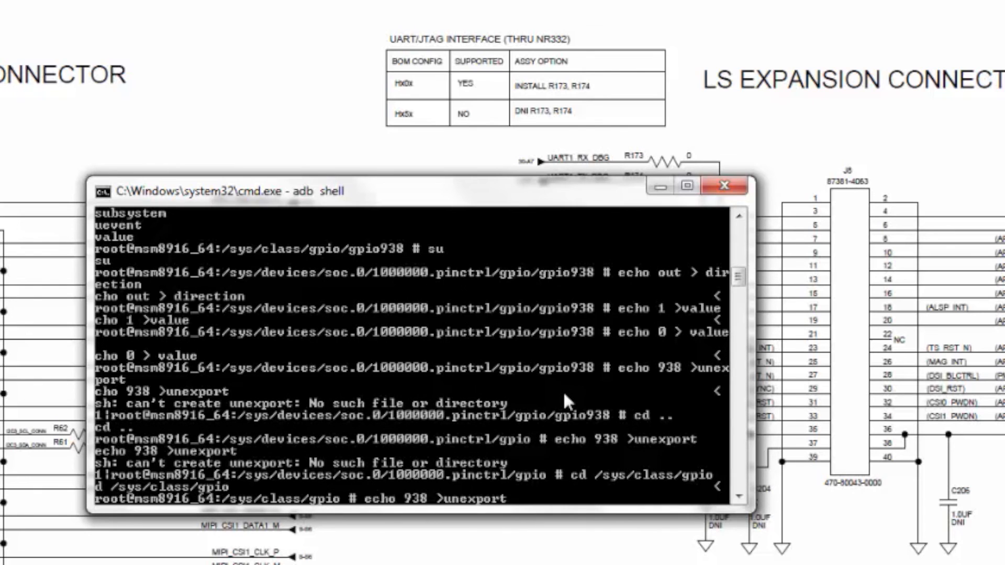